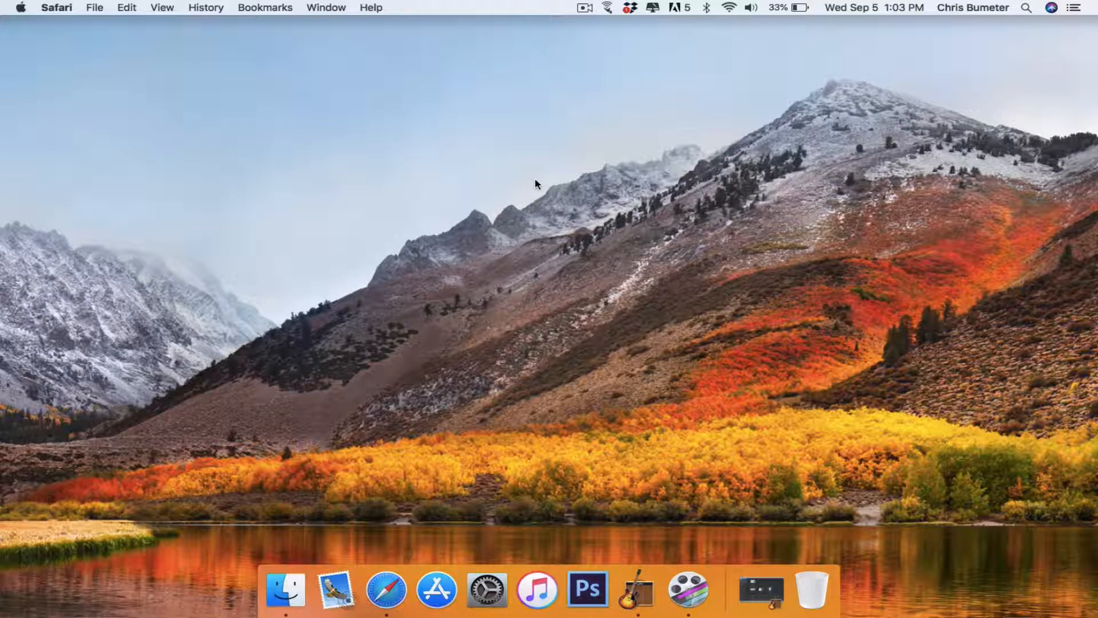
{"action": "mouse_move", "coordinate": [477, 315]}
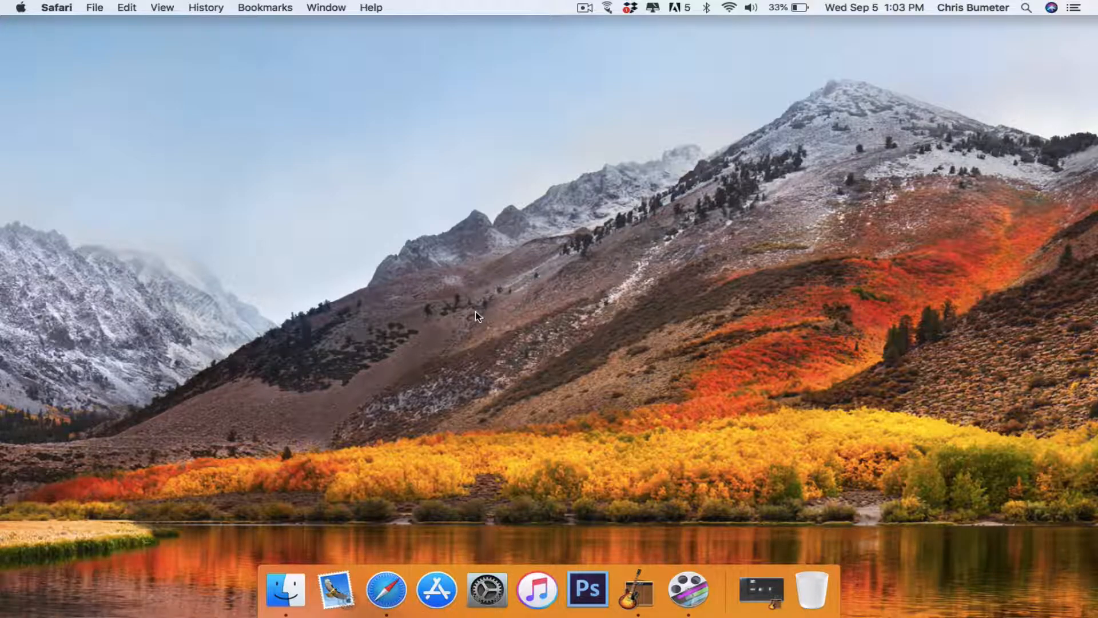
{"action": "mouse_move", "coordinate": [450, 458]}
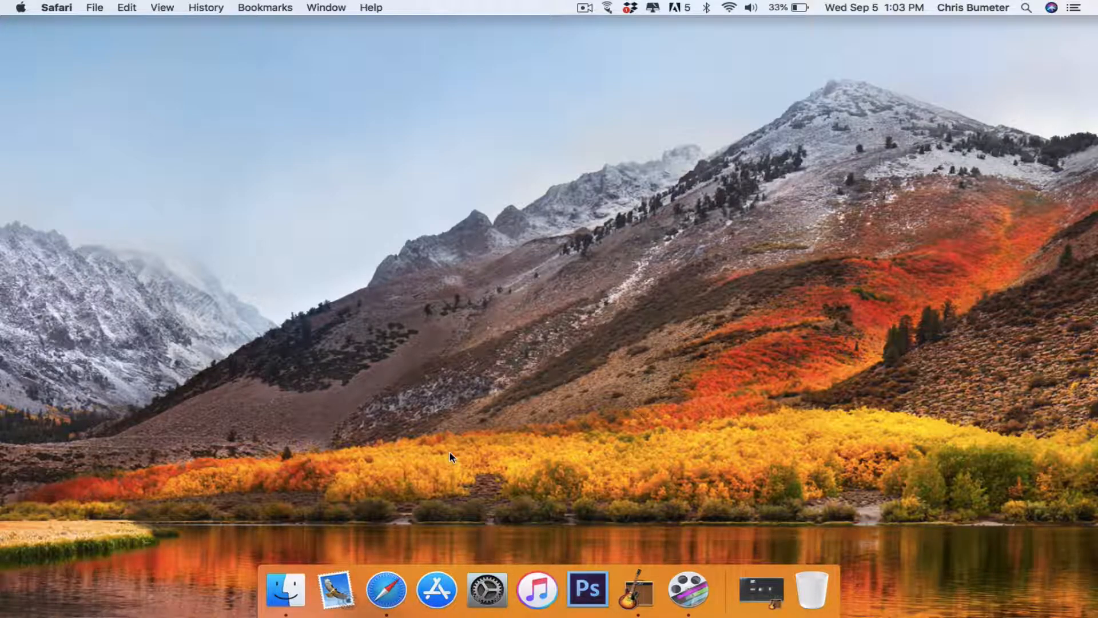
Launch Safari from the Dock and go to ign.com
{"action": "left_click", "coordinate": [384, 589]}
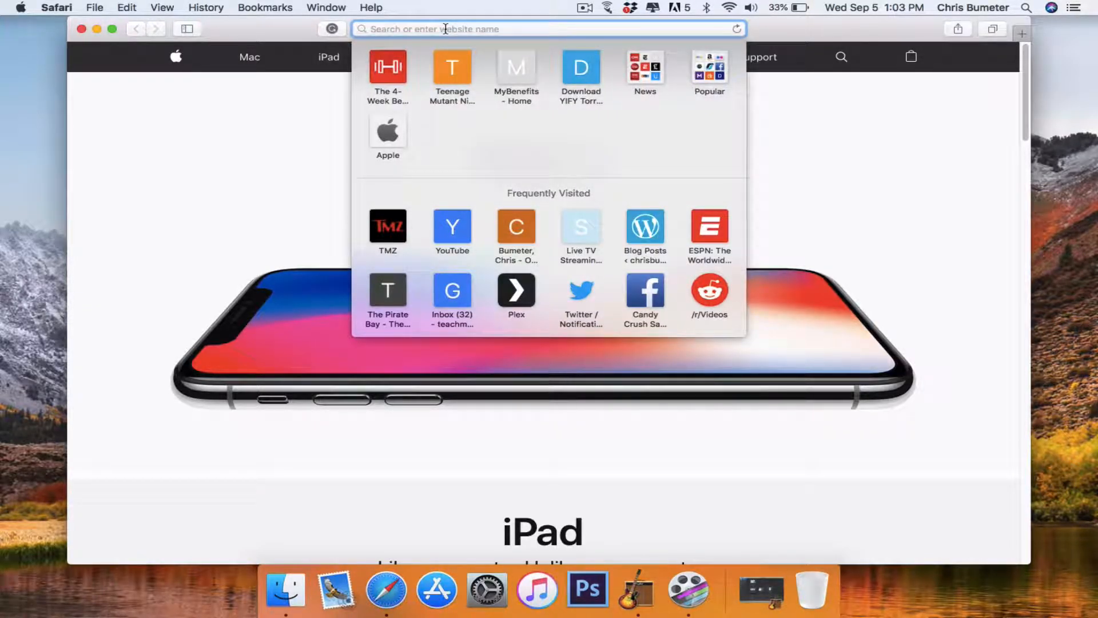
{"action": "type", "text": "ign.com"}
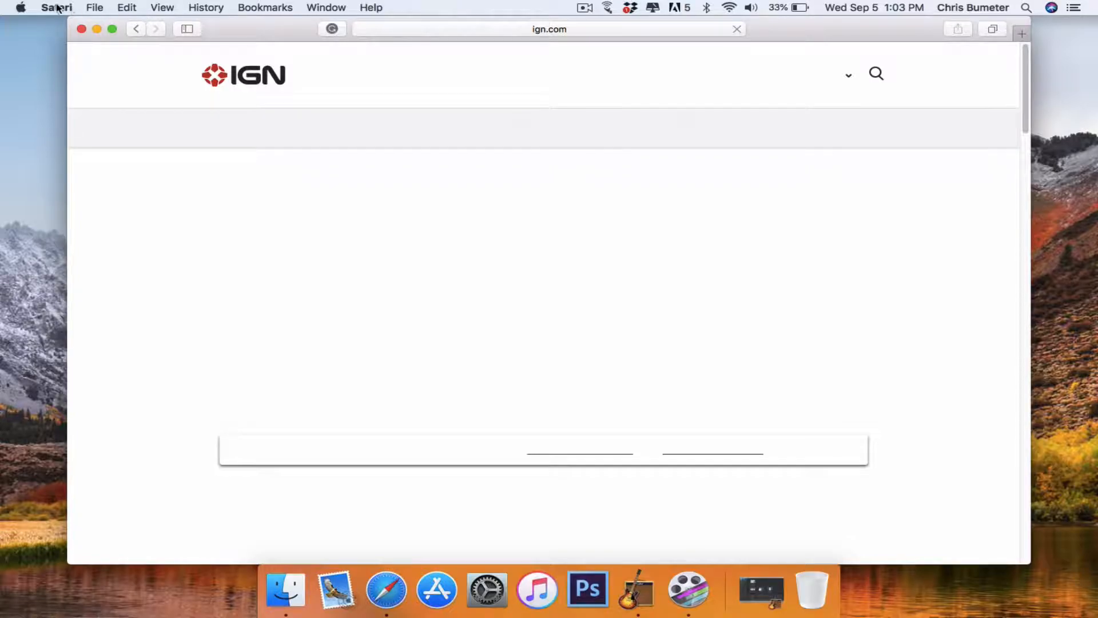
{"action": "left_click", "coordinate": [56, 8]}
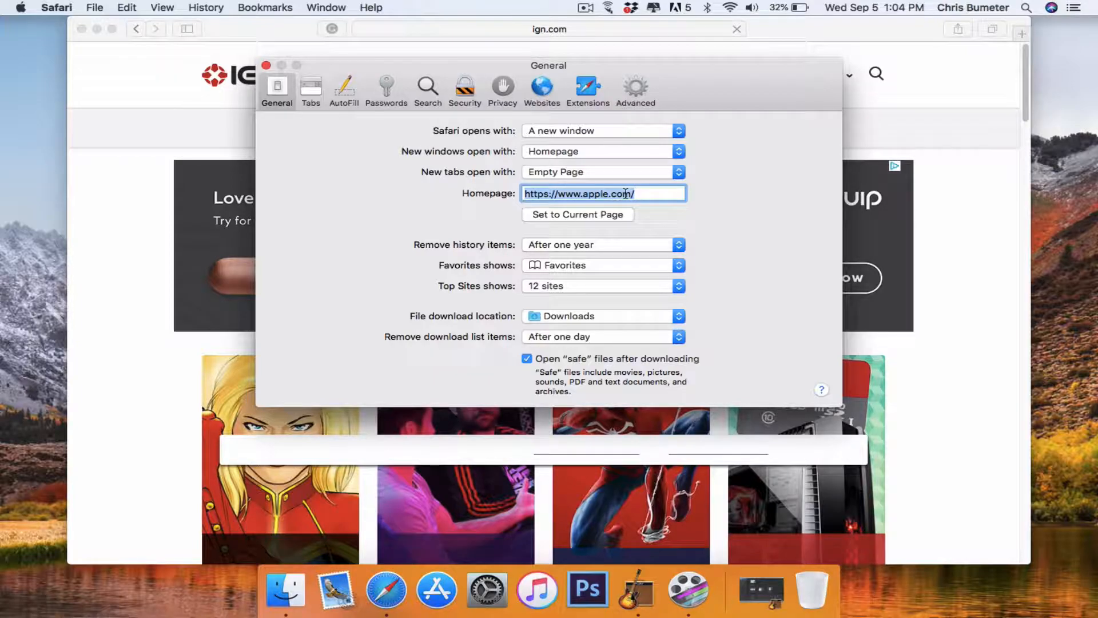
{"action": "left_click", "coordinate": [577, 214]}
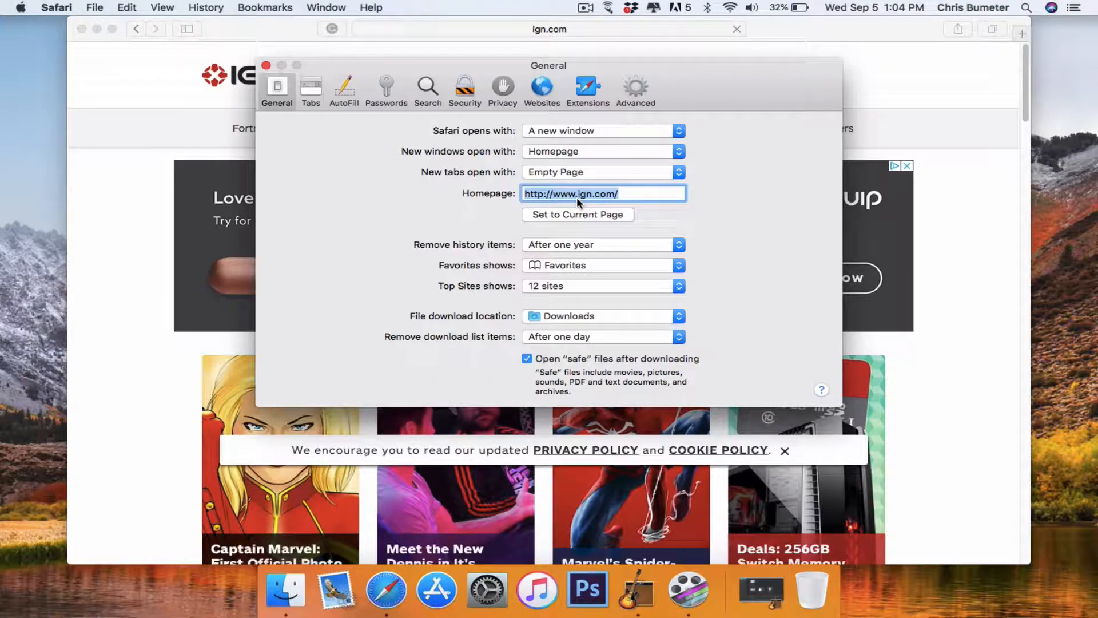
{"action": "mouse_move", "coordinate": [571, 152]}
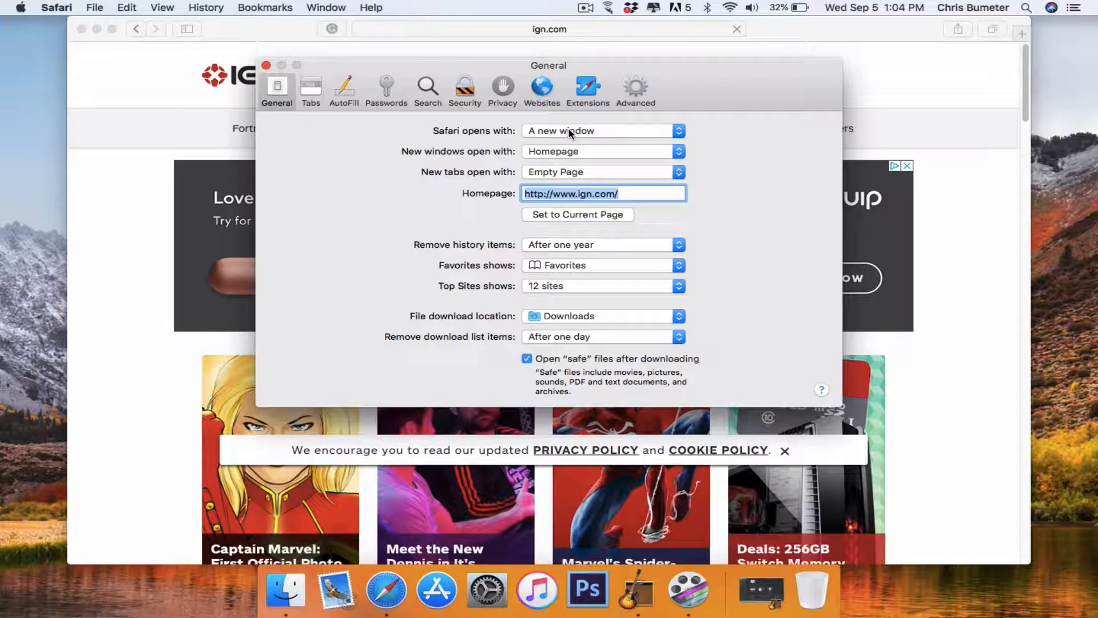
{"action": "left_click", "coordinate": [601, 131]}
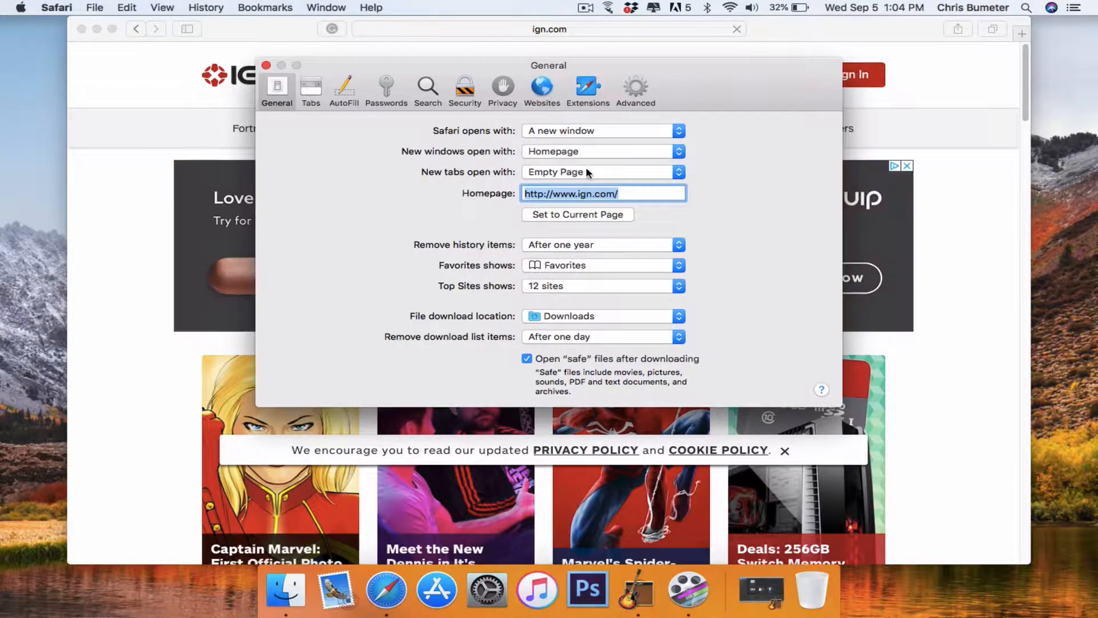
{"action": "left_click", "coordinate": [602, 172]}
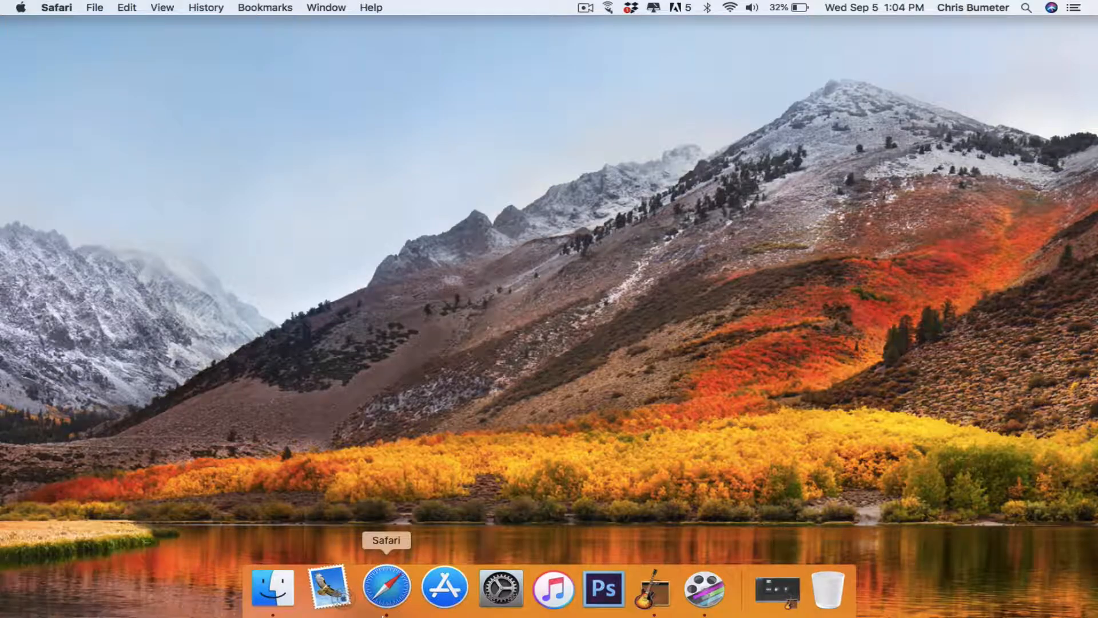
Relaunch Safari and scroll the IGN page it opens to confirm
{"action": "left_click", "coordinate": [385, 588]}
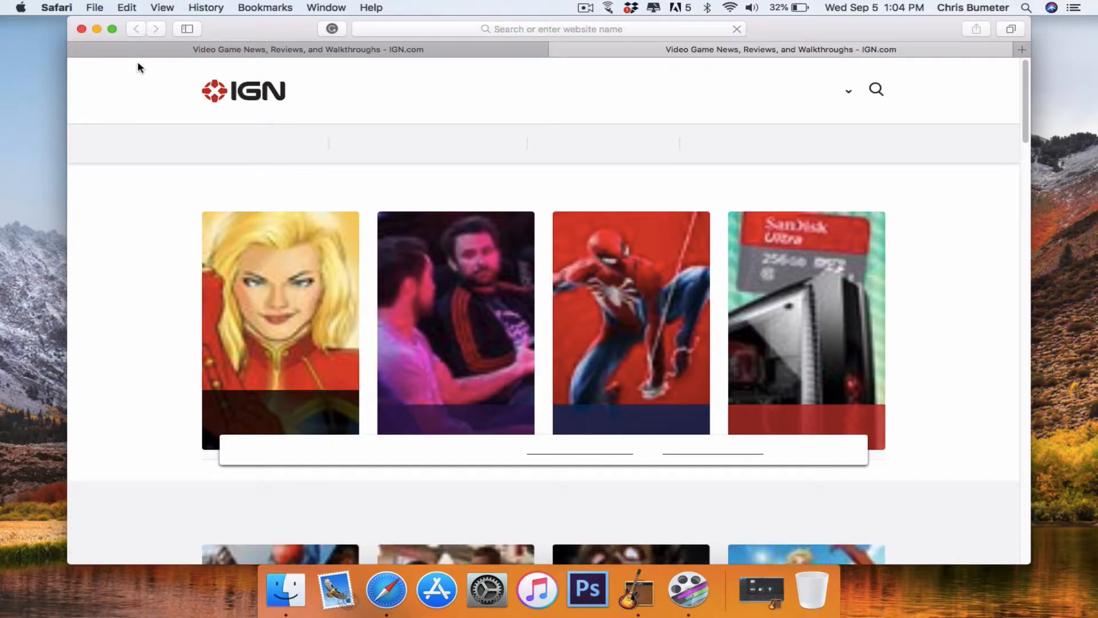
{"action": "scroll", "scroll_direction": "down", "scroll_amount": 3}
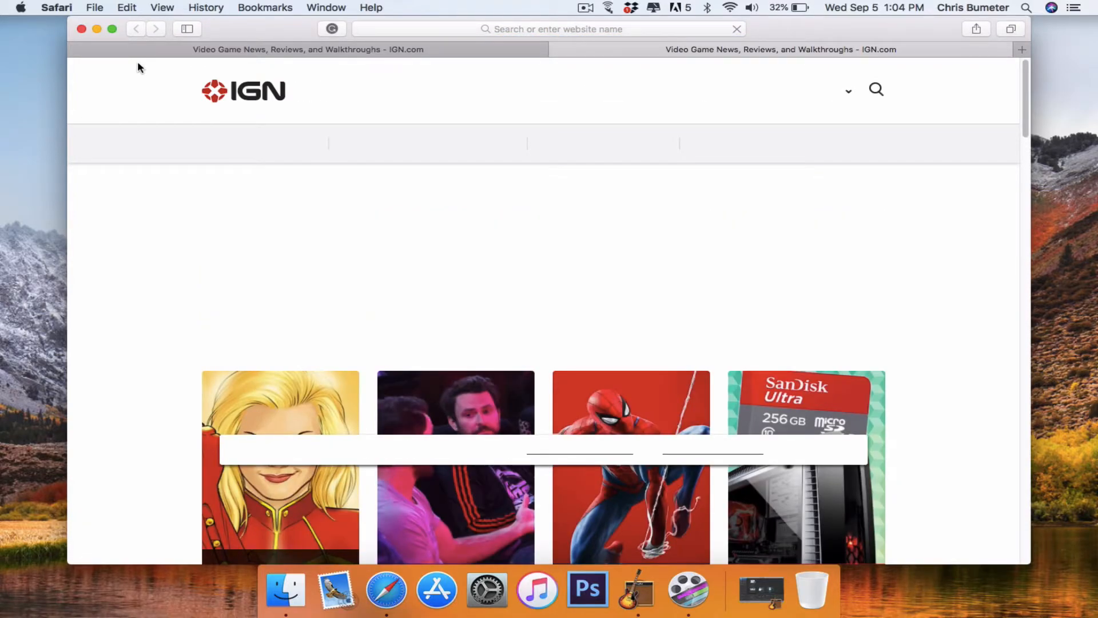